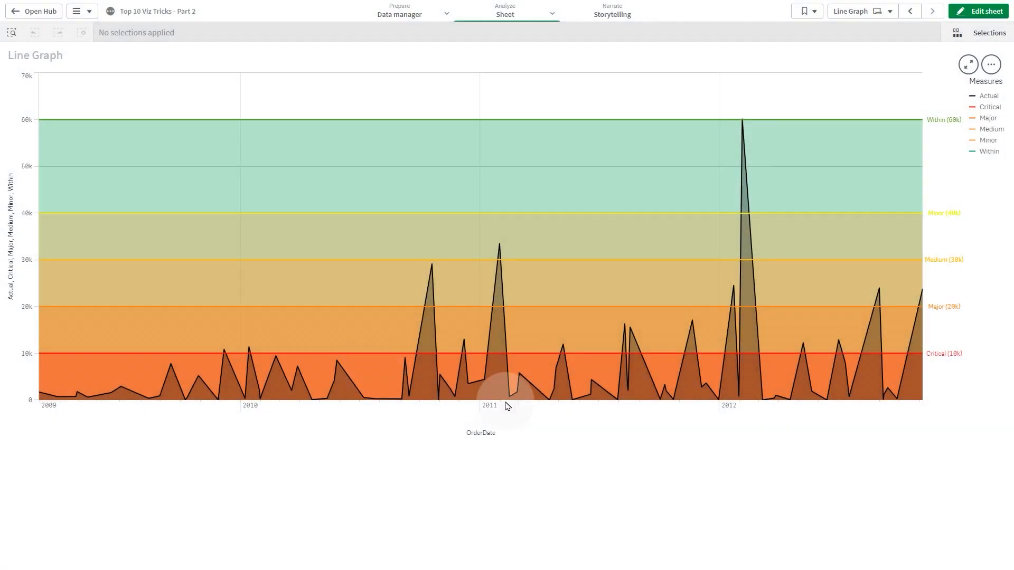
mouse_move(548, 406)
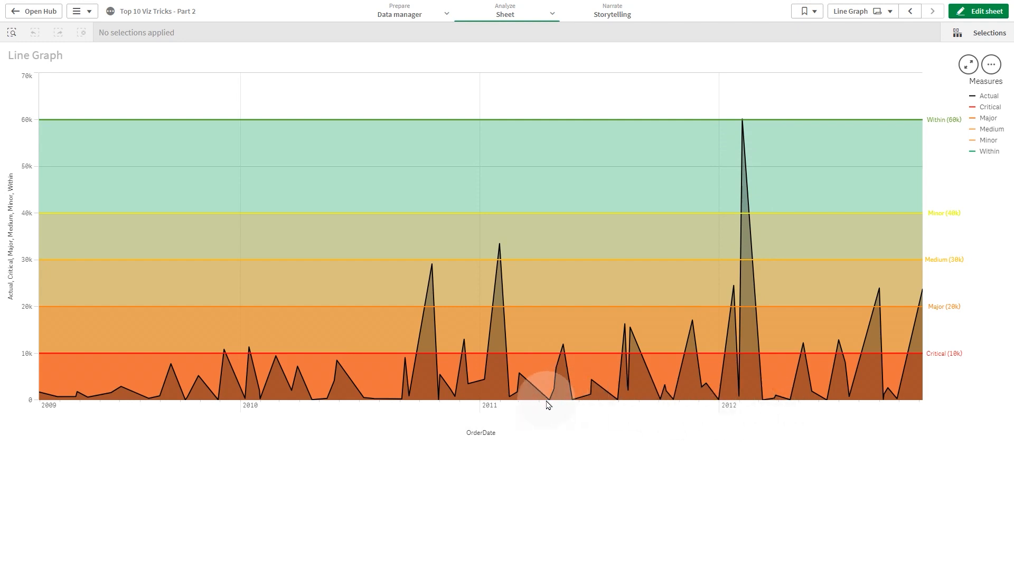
mouse_move(607, 343)
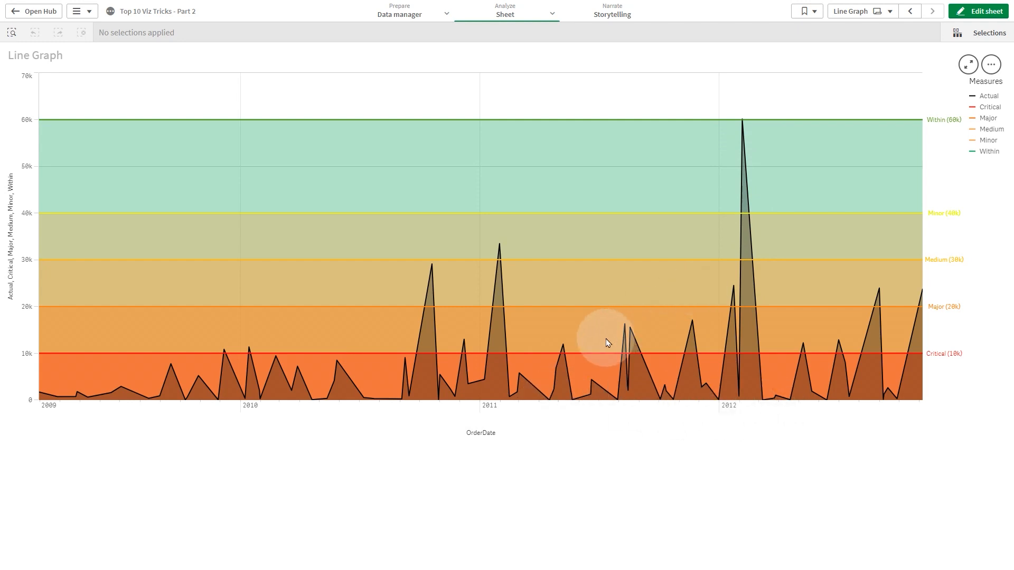
Enter edit mode on the Line Graph sheet.
click(979, 10)
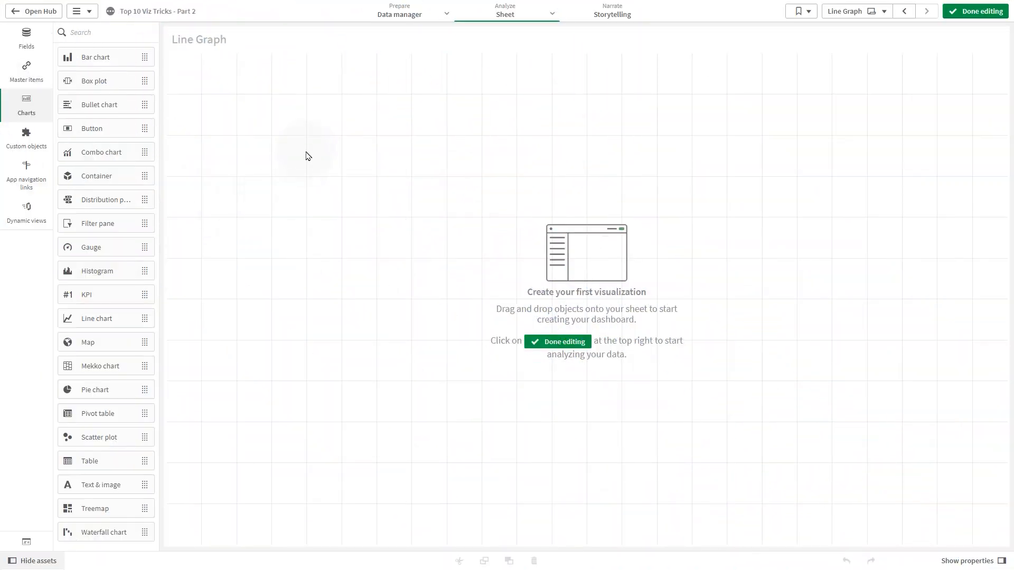
Show the master measures list: Actual, Critical, Major, Medium, Minor, Within.
click(26, 70)
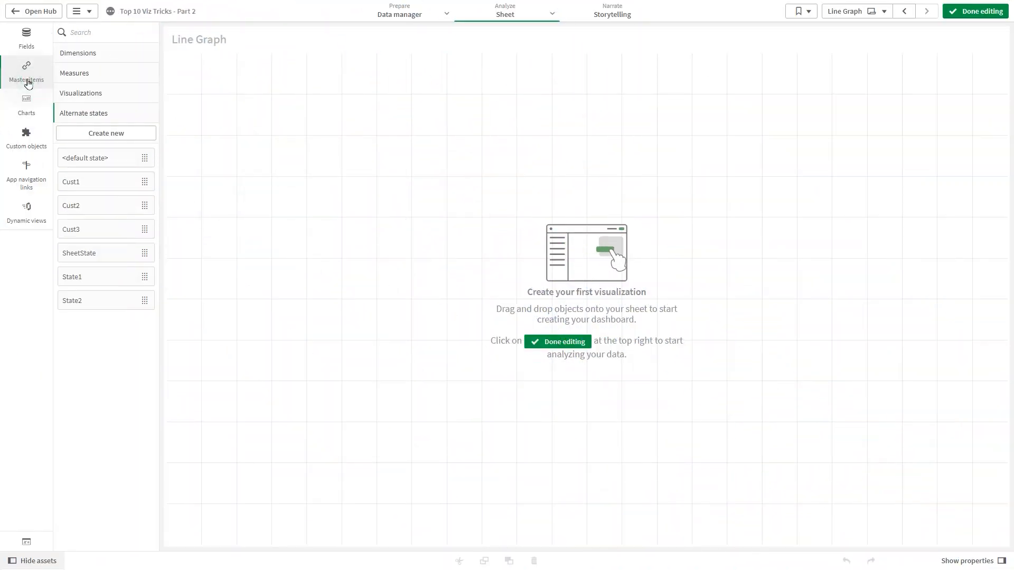
click(74, 73)
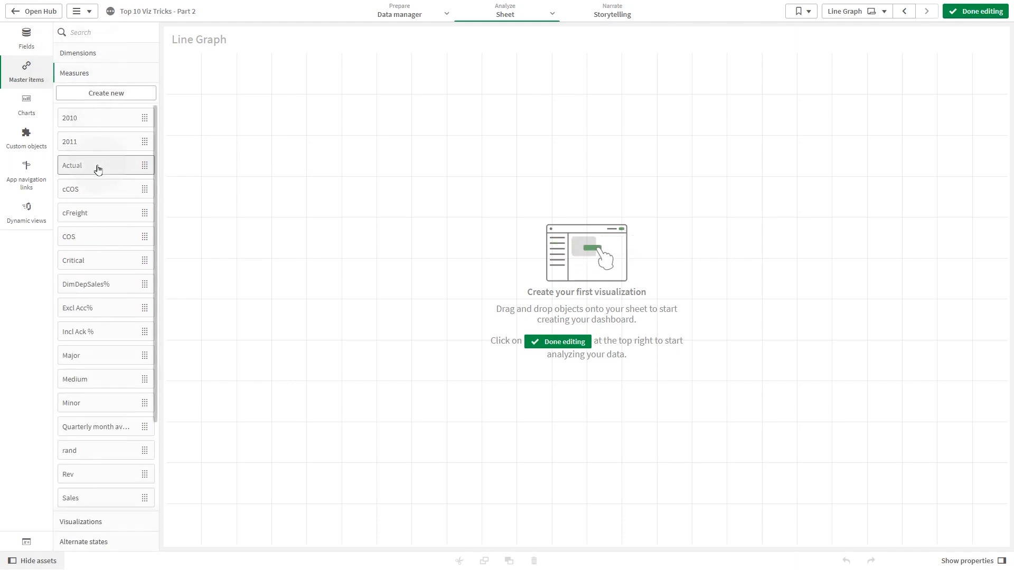
click(73, 164)
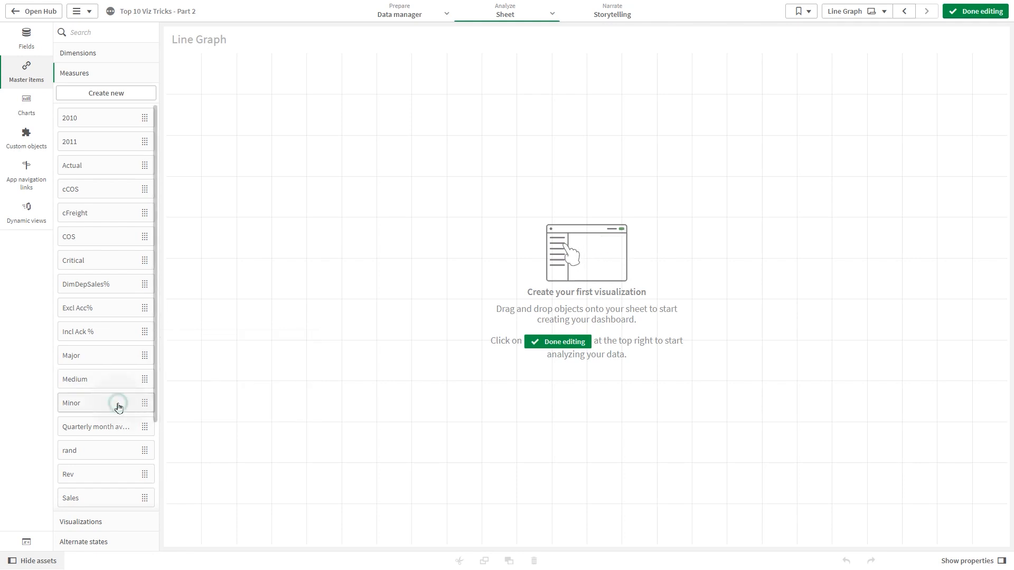
click(106, 402)
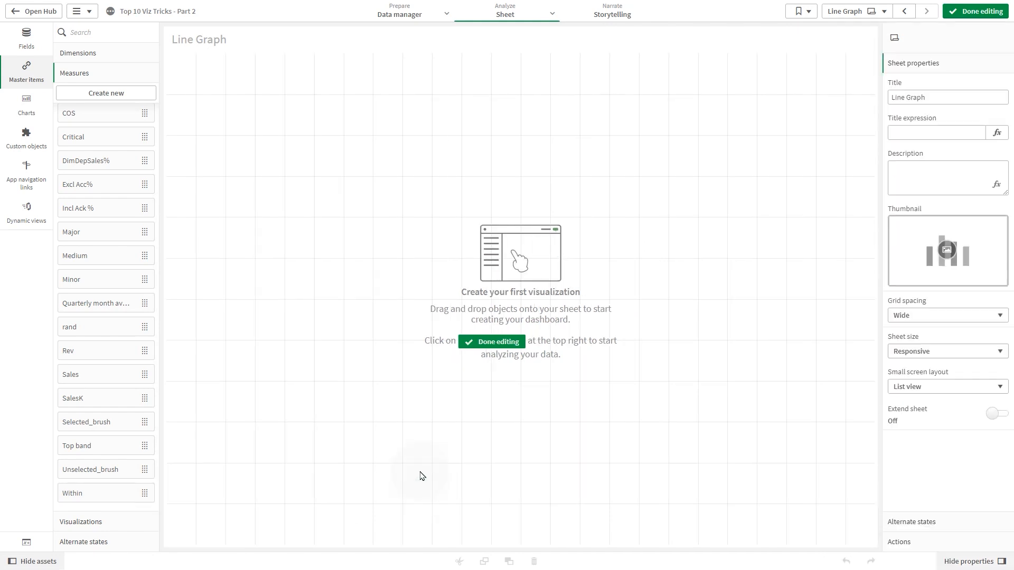
Place a line chart with OrderDate as dimension and Actual as measure.
click(26, 104)
text(Order)
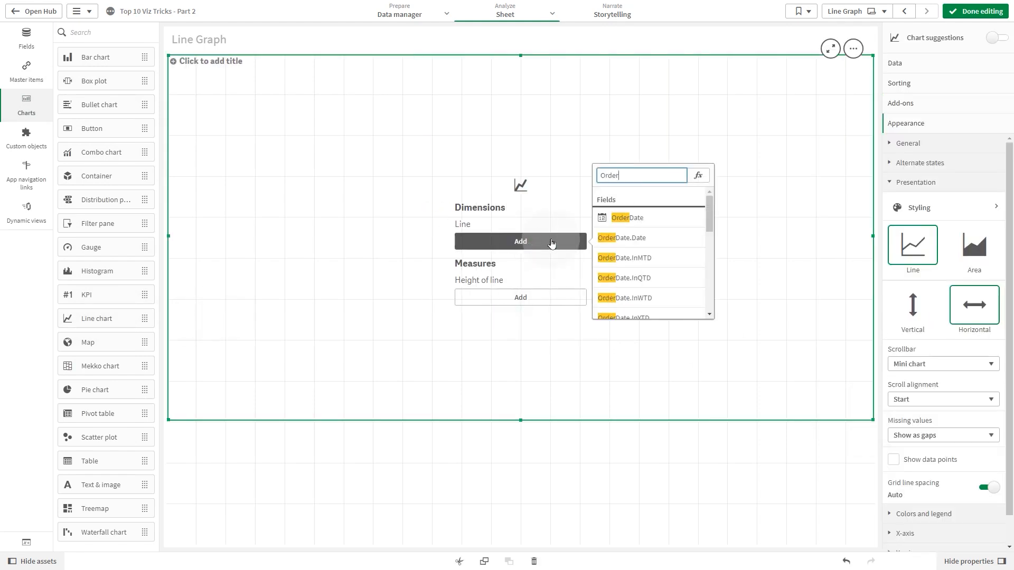
click(627, 217)
text(ac)
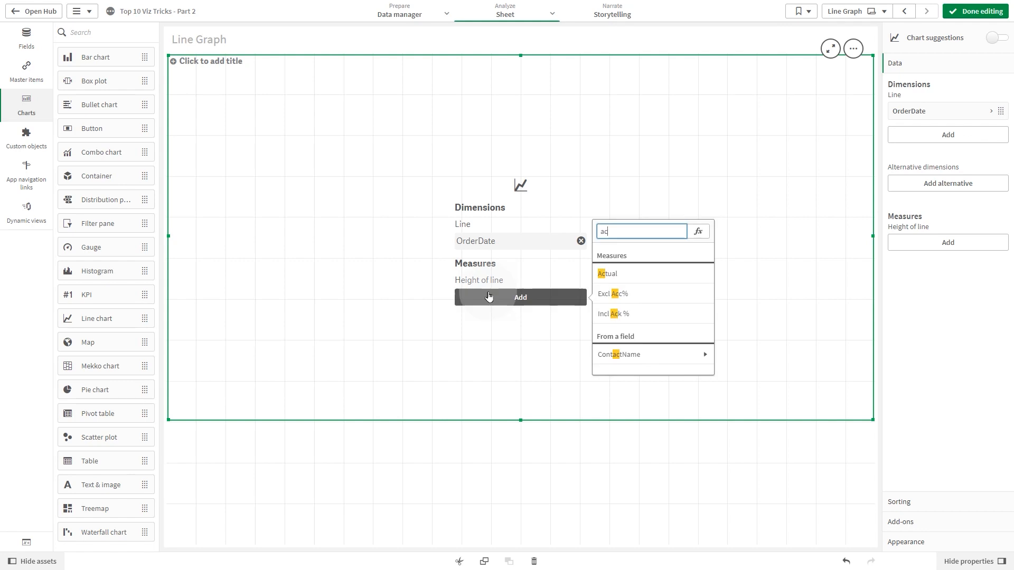
click(607, 274)
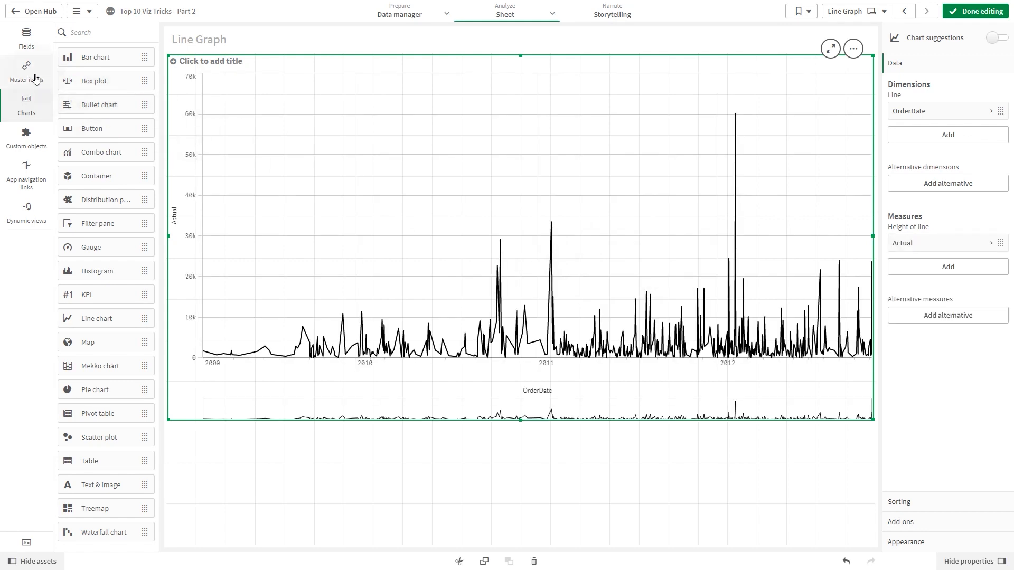
Add Critical, Major, Medium, Minor and Within as extra measure lines from master items.
click(25, 70)
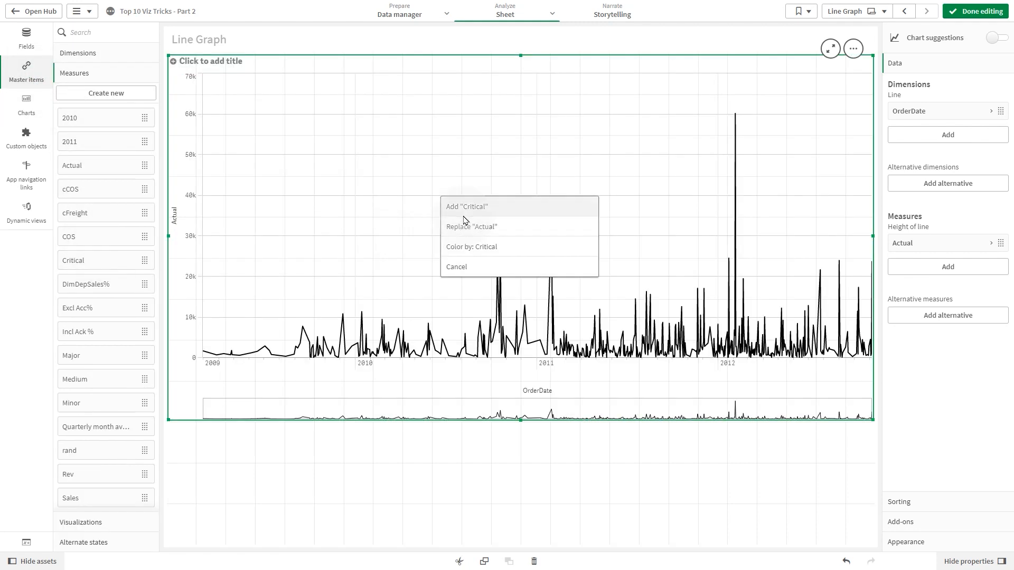
click(465, 206)
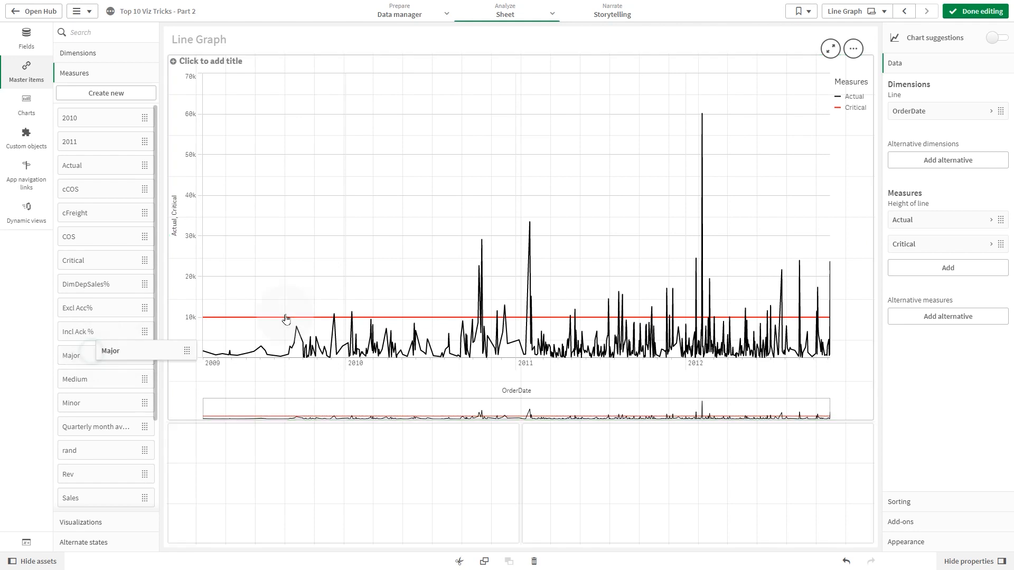
click(472, 203)
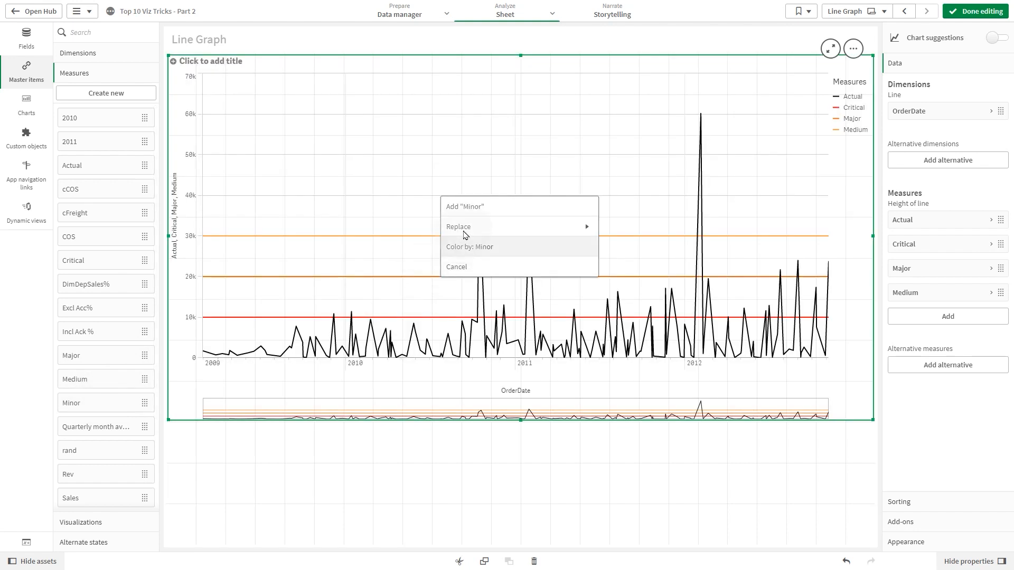
click(465, 206)
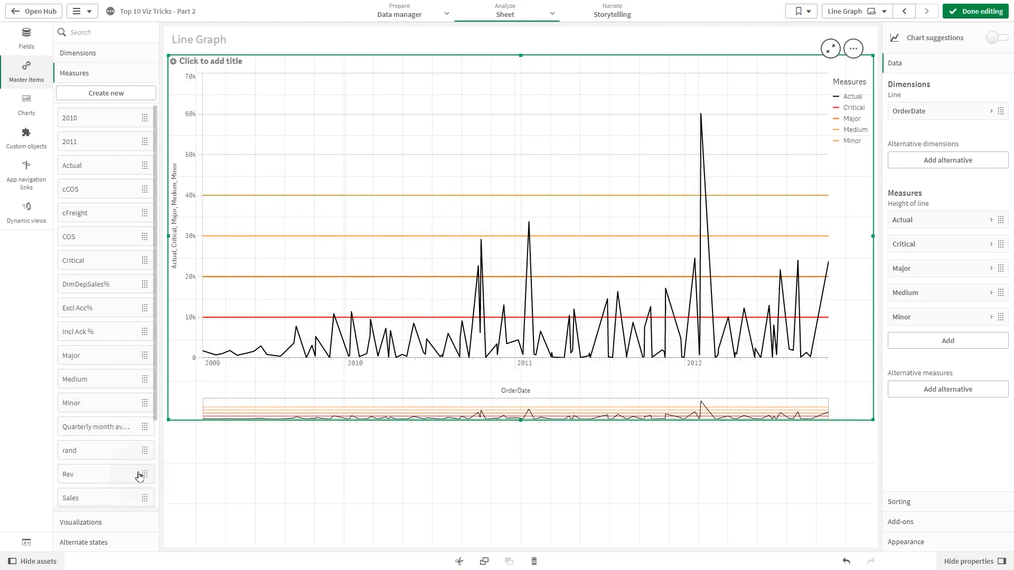
scroll(down, 3)
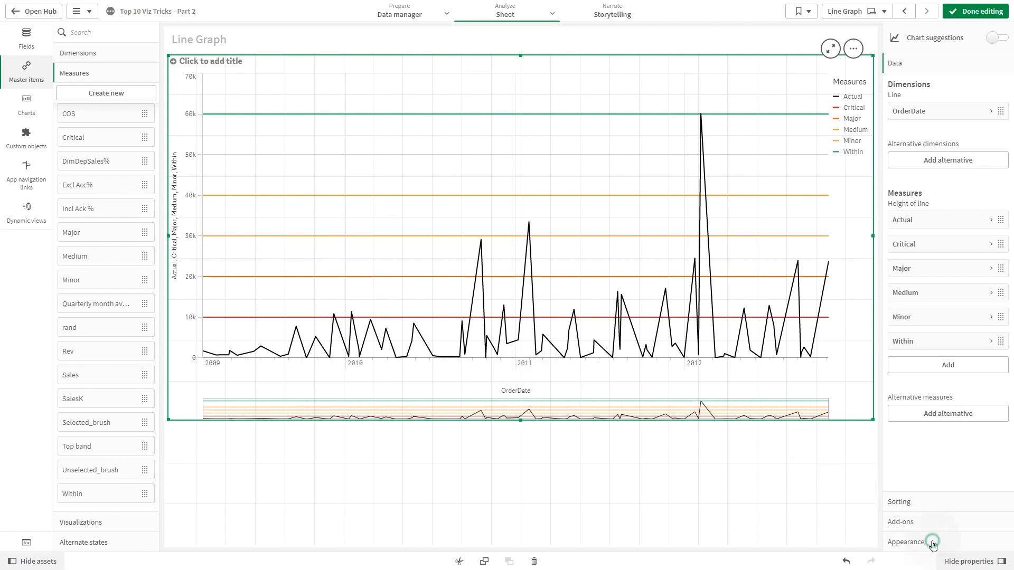
Present the measures as filled areas and set the scrollbar to None.
click(907, 541)
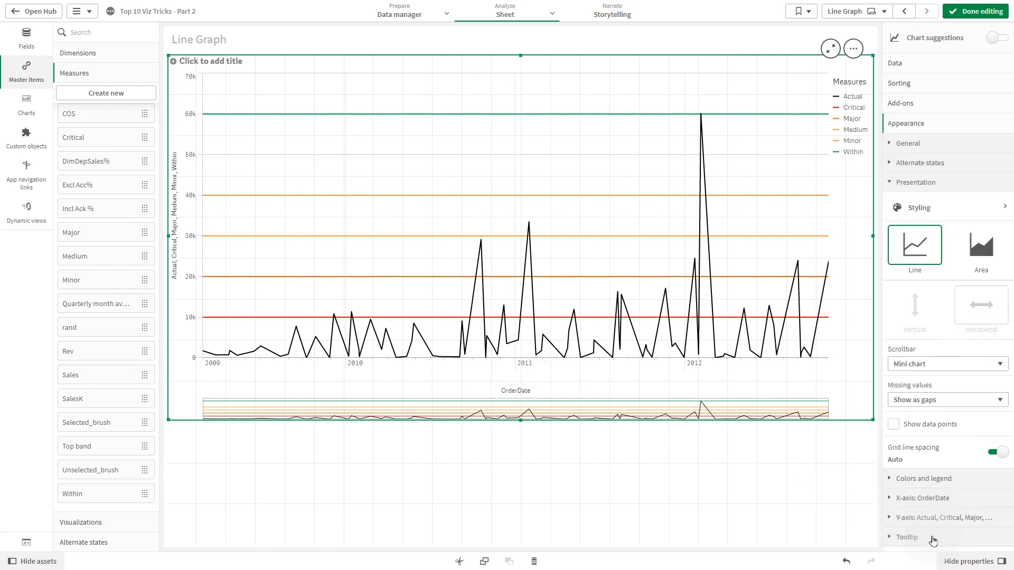
click(978, 247)
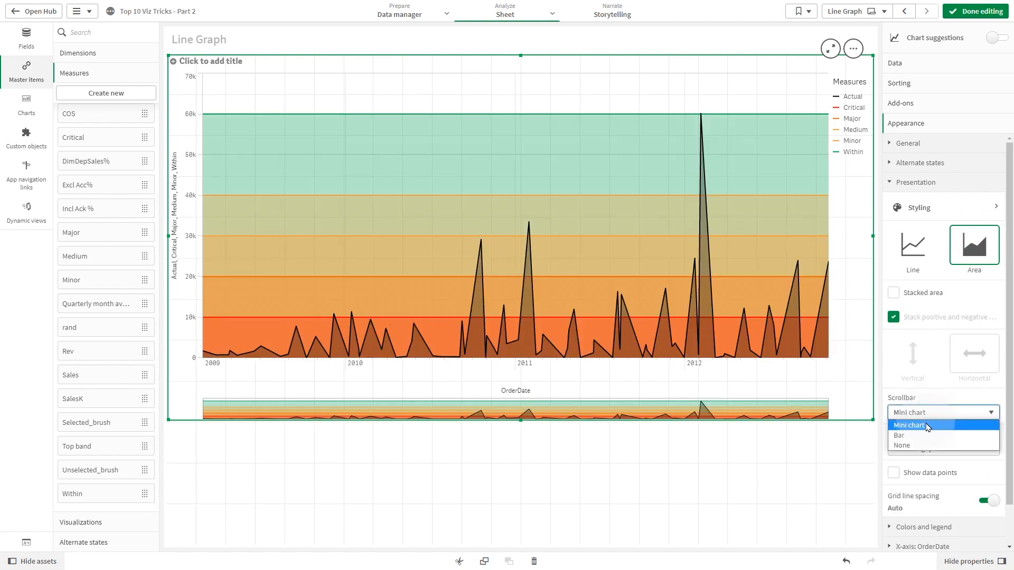
click(901, 445)
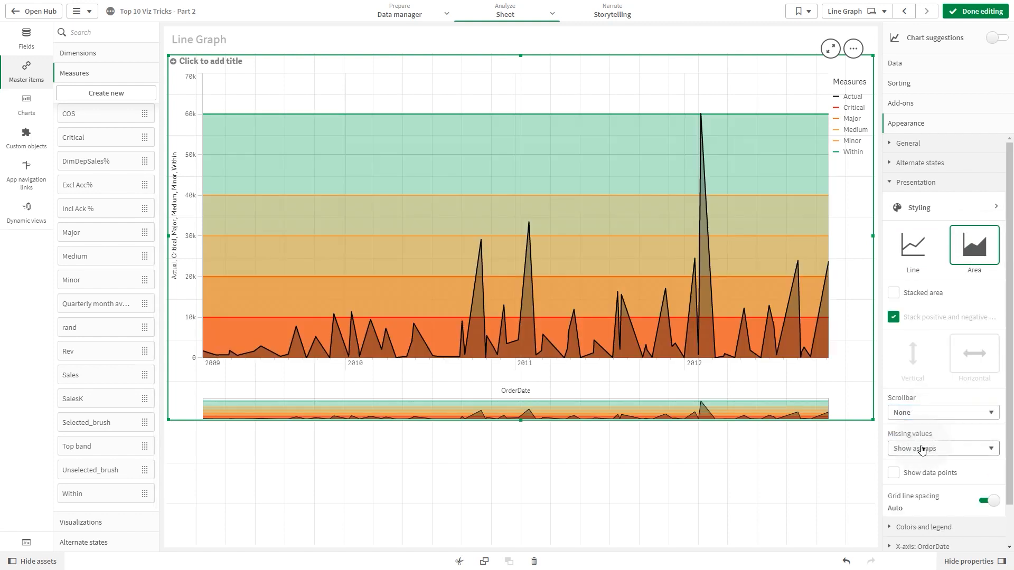
click(901, 103)
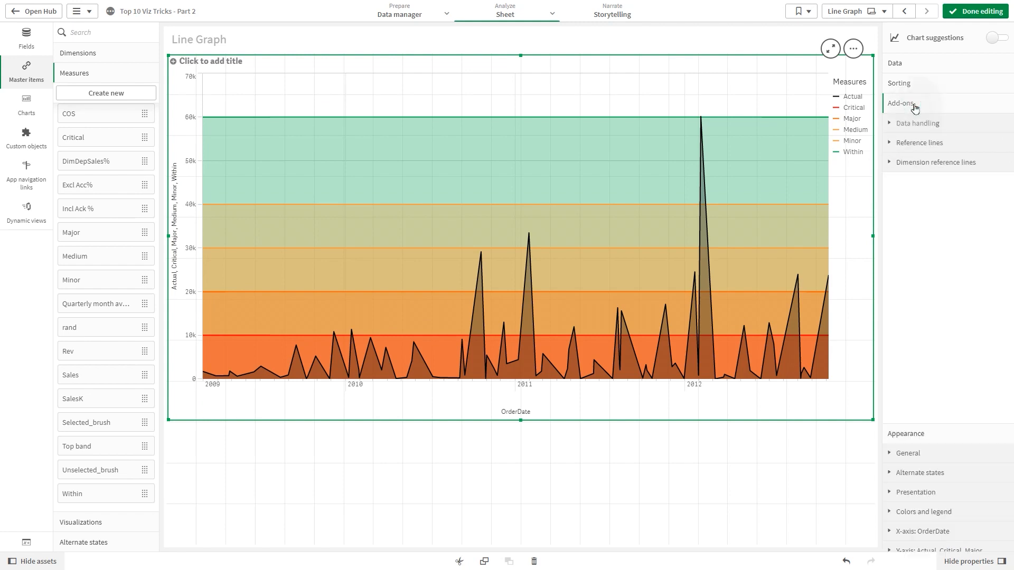
Define a red Critical reference line at 10000.
click(919, 143)
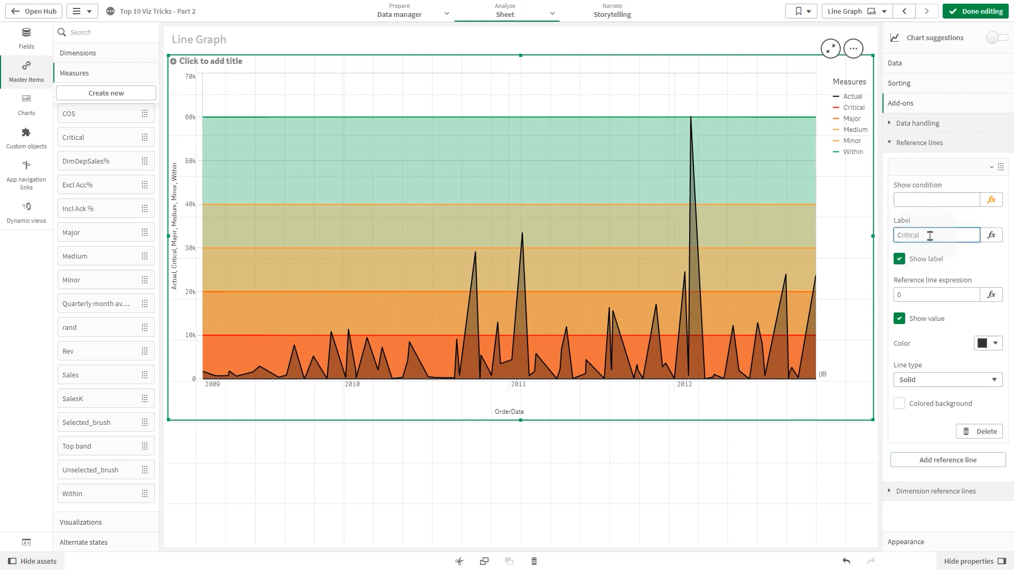
click(933, 295)
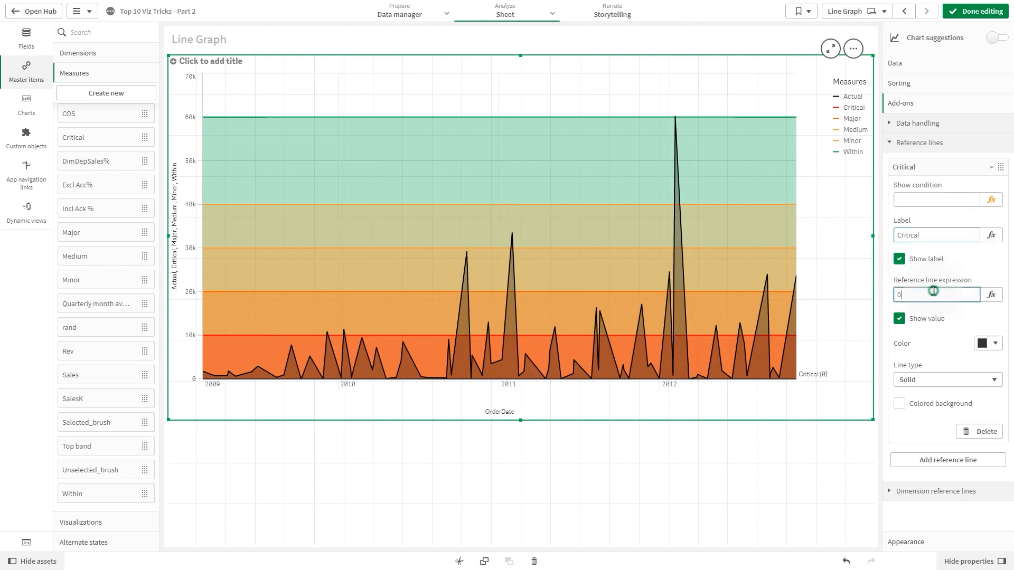
text(10000)
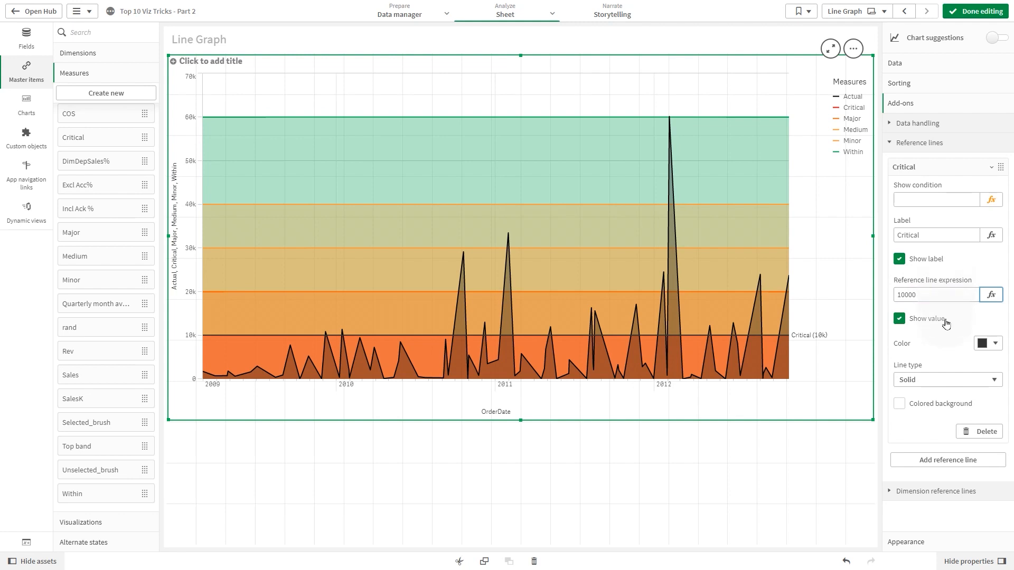
click(985, 344)
text(200)
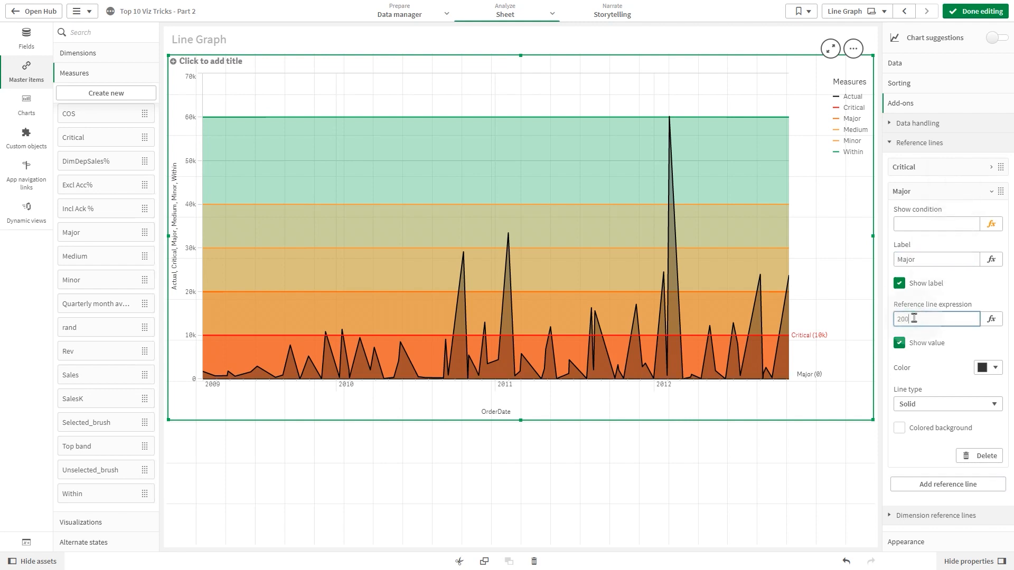
Colour the Major reference line orange-red and finish editing the sheet.
click(986, 368)
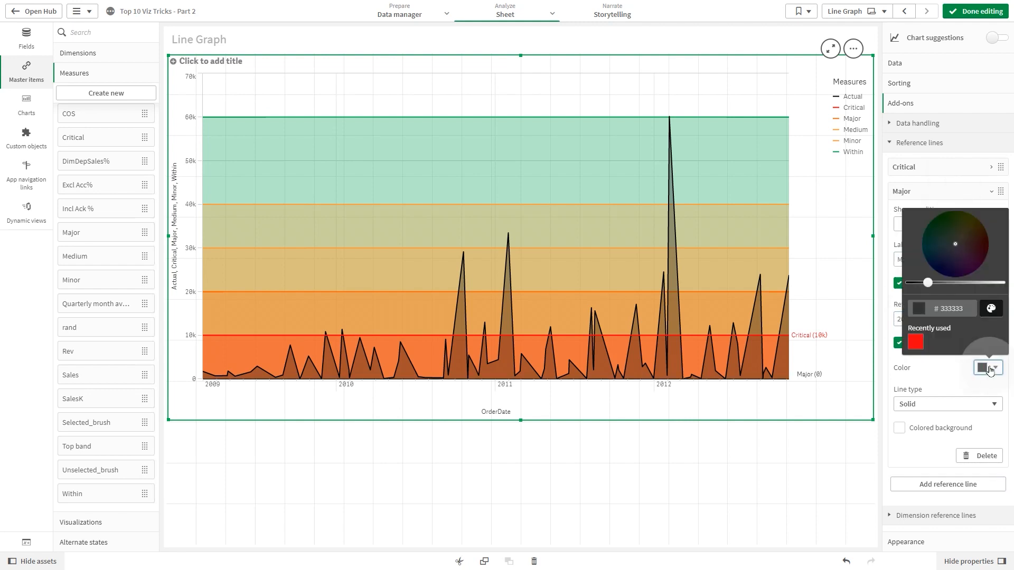
click(983, 244)
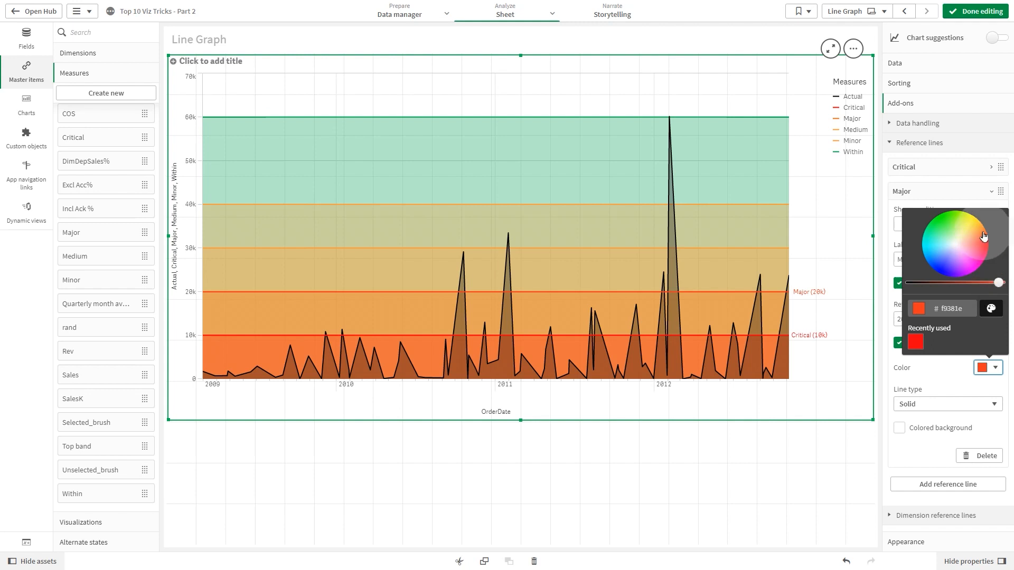
click(983, 228)
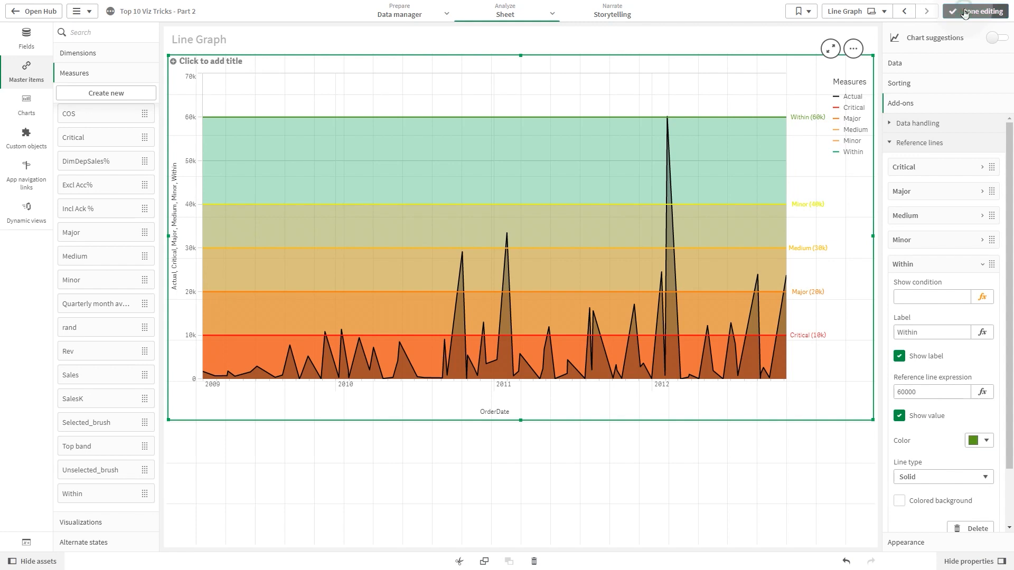
click(978, 11)
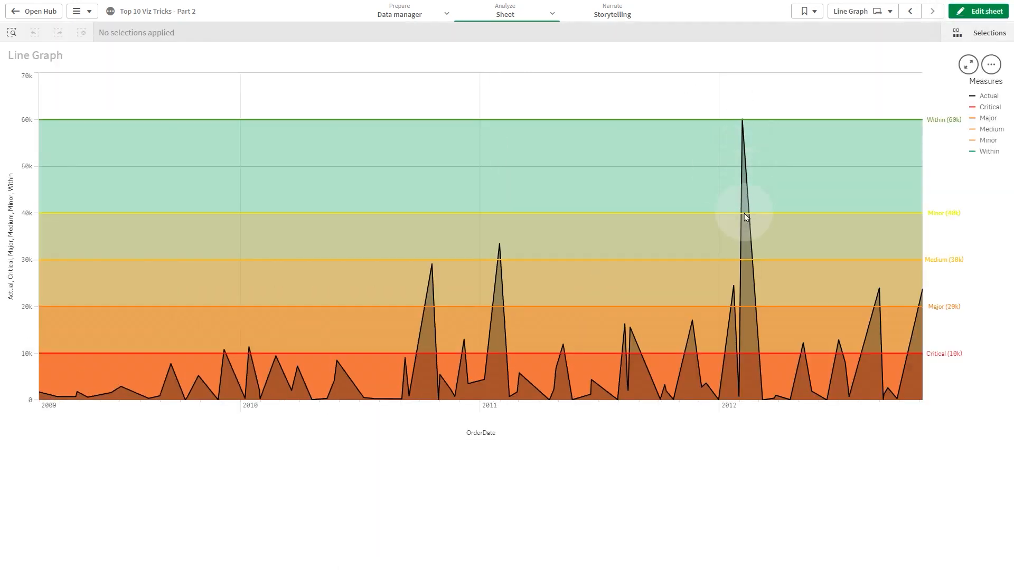
mouse_move(506, 407)
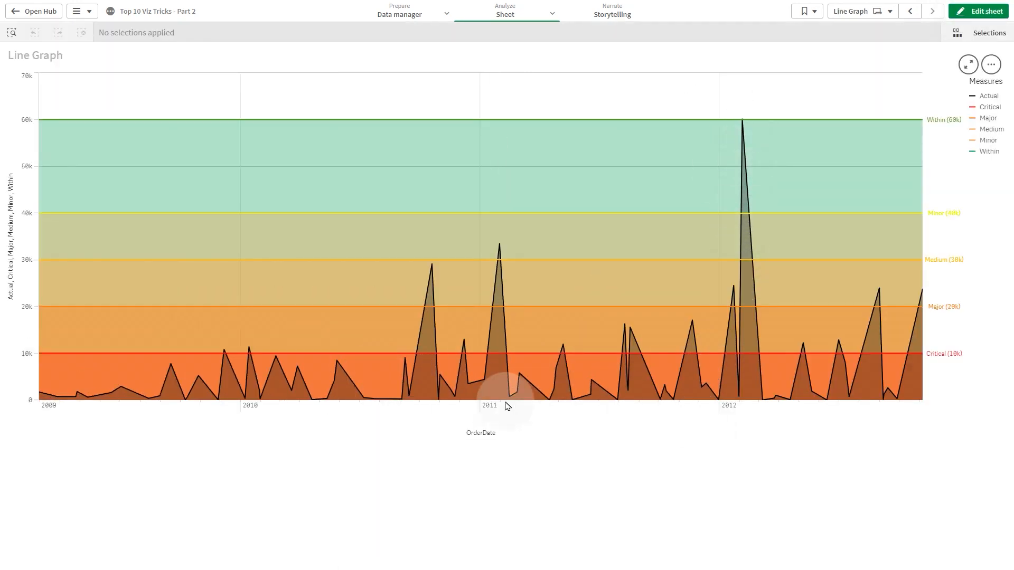
mouse_move(580, 404)
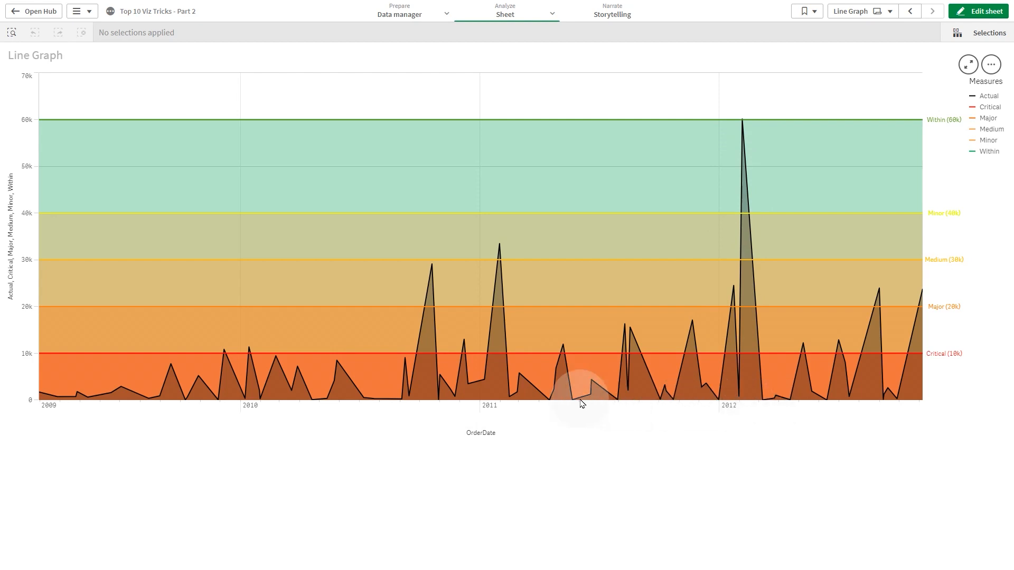
mouse_move(686, 301)
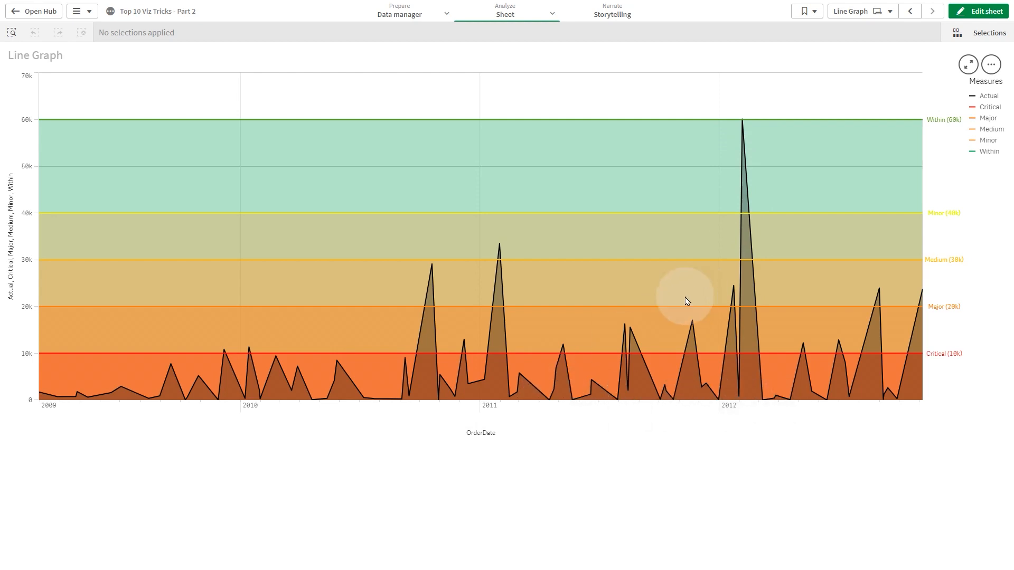